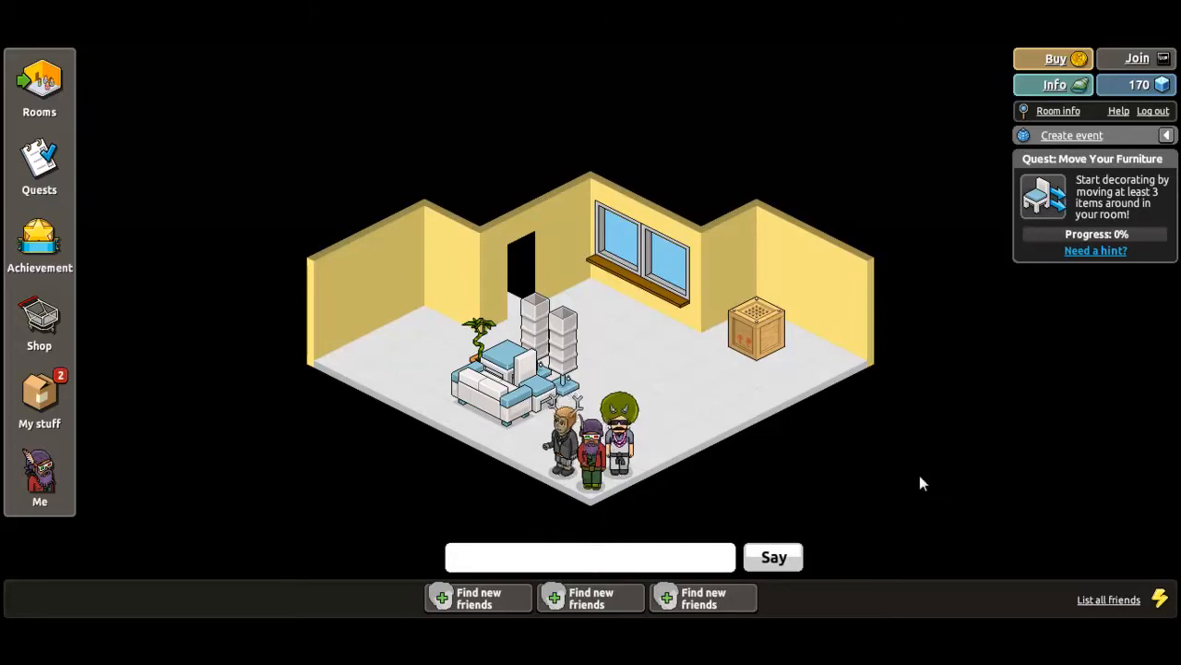
{"action": "mouse_move", "coordinate": [912, 480]}
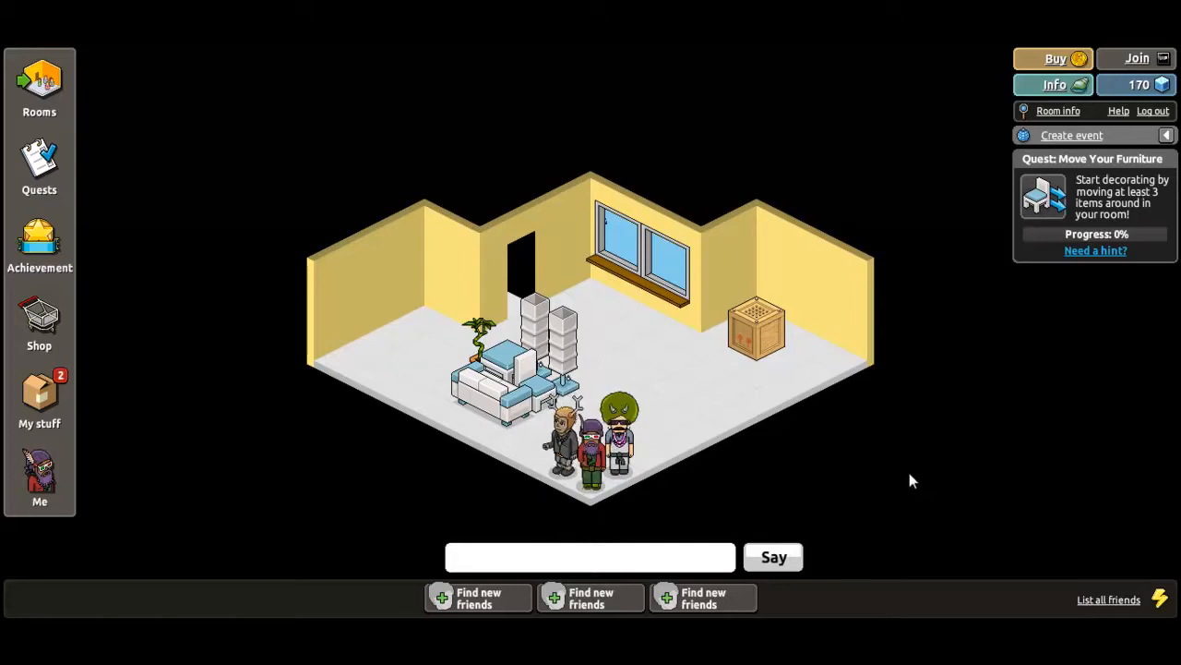
{"action": "mouse_move", "coordinate": [879, 504]}
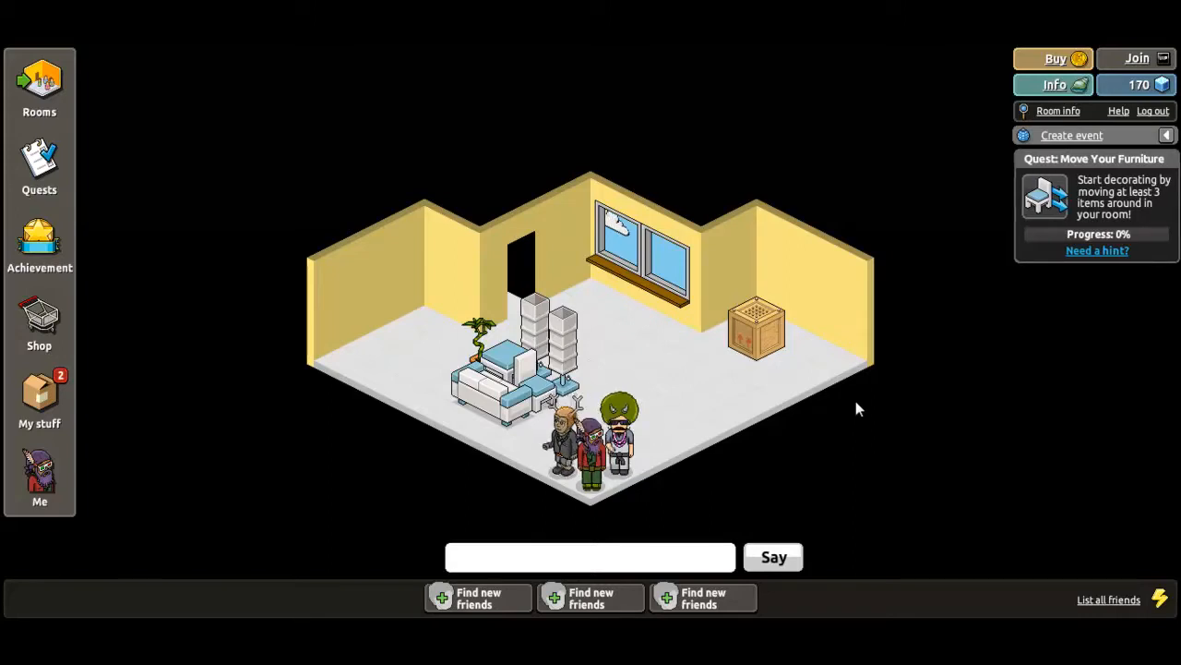
{"action": "mouse_move", "coordinate": [824, 423]}
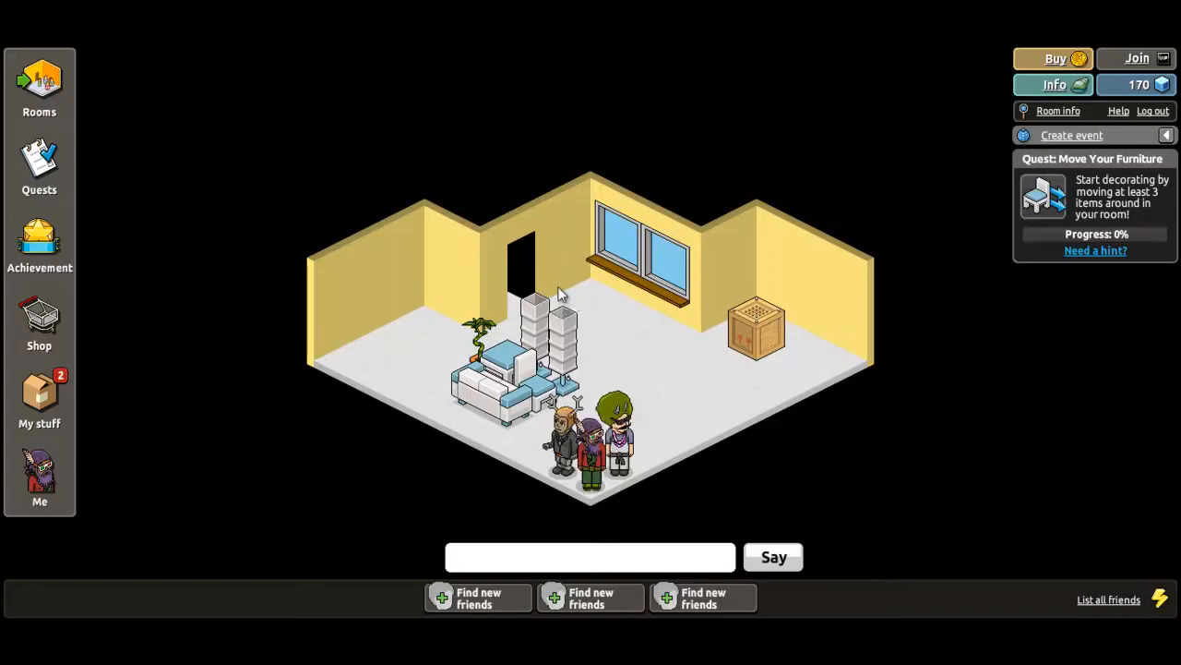
{"action": "mouse_move", "coordinate": [632, 341]}
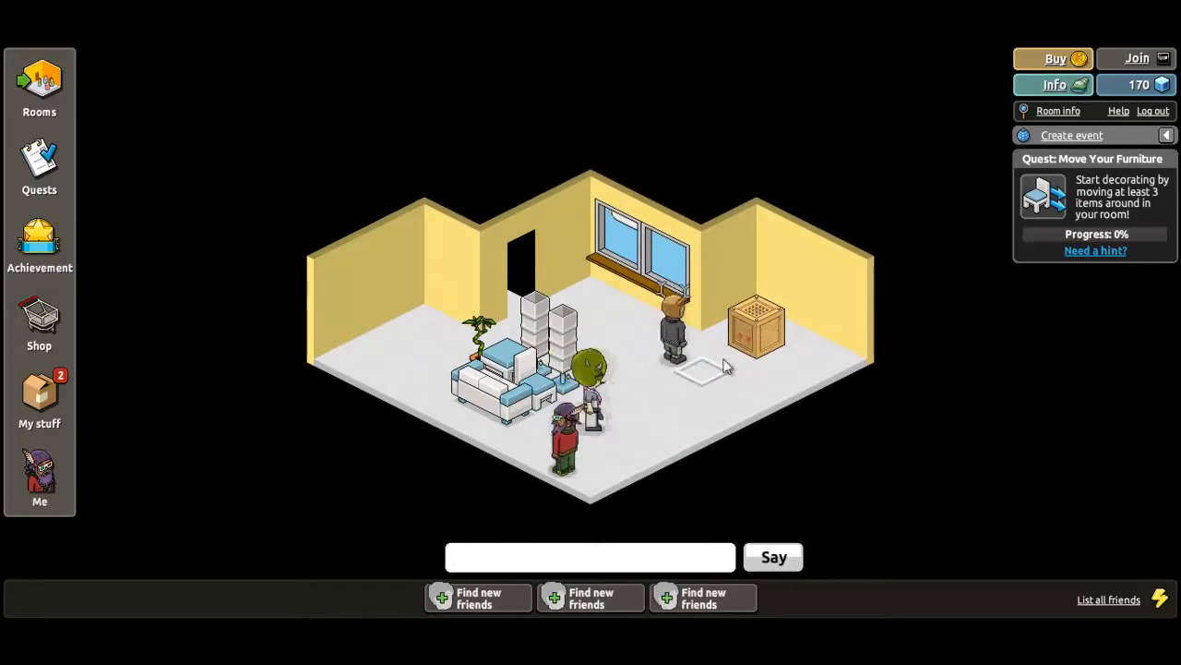
Check the Mysterious Box welcome gift and dismiss its notice.
{"action": "left_click", "coordinate": [755, 327]}
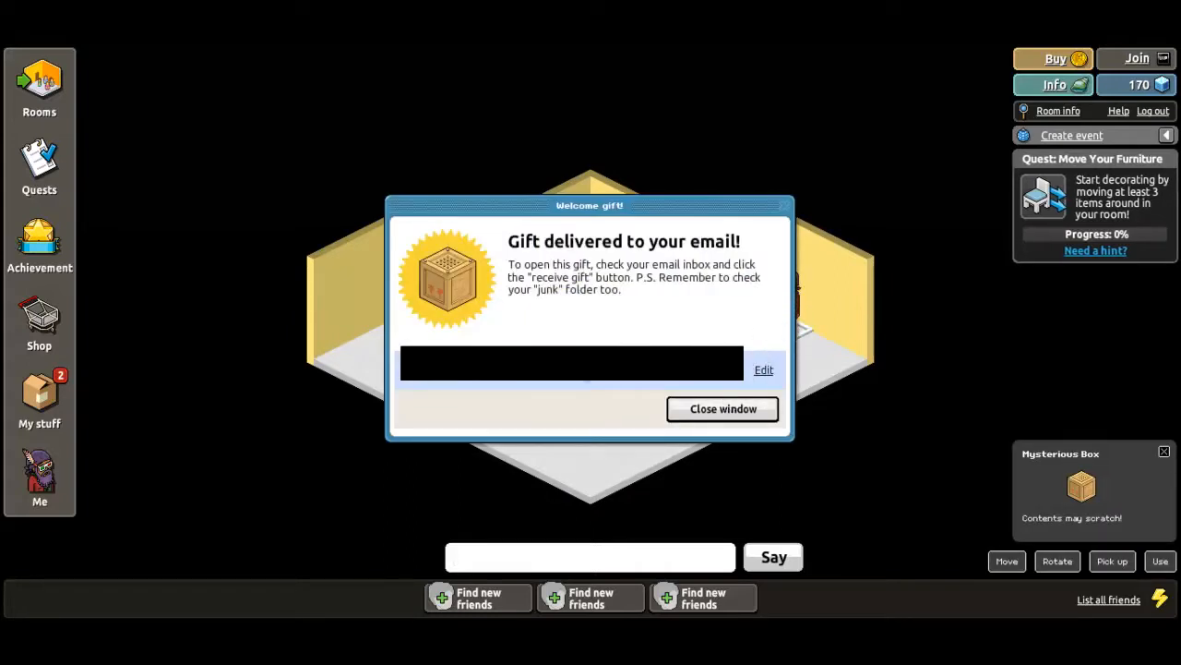
{"action": "left_click", "coordinate": [723, 409]}
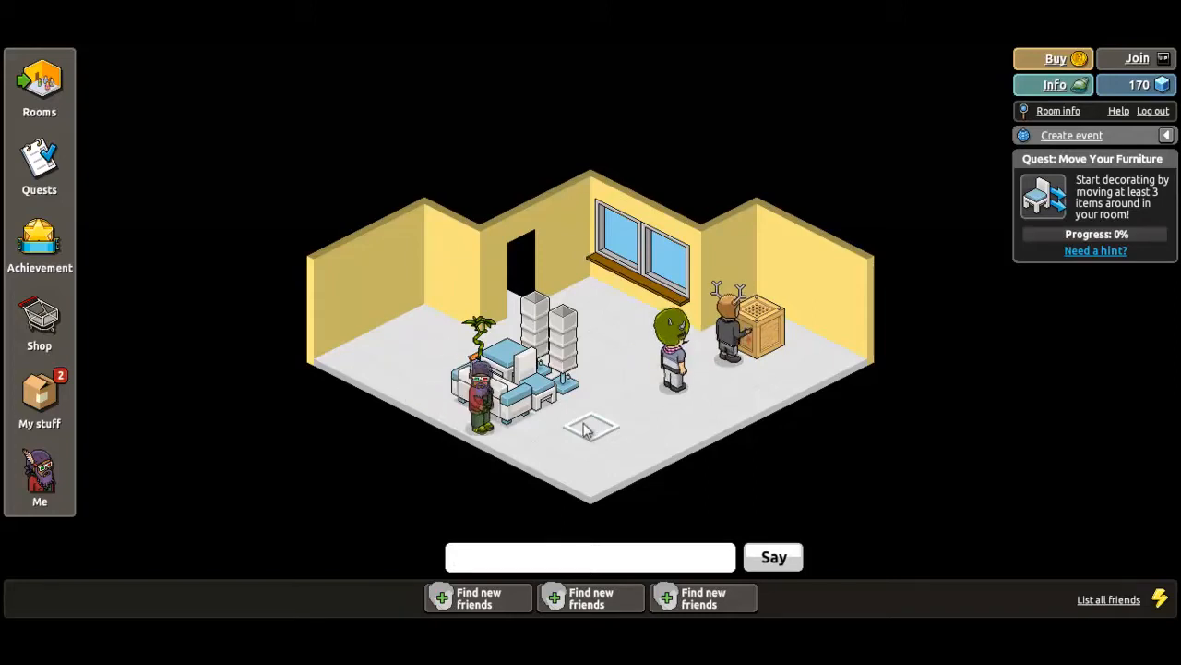
Walk the purple-haired avatar to open floor, left of the sofa, then frontward.
{"action": "left_click", "coordinate": [591, 434]}
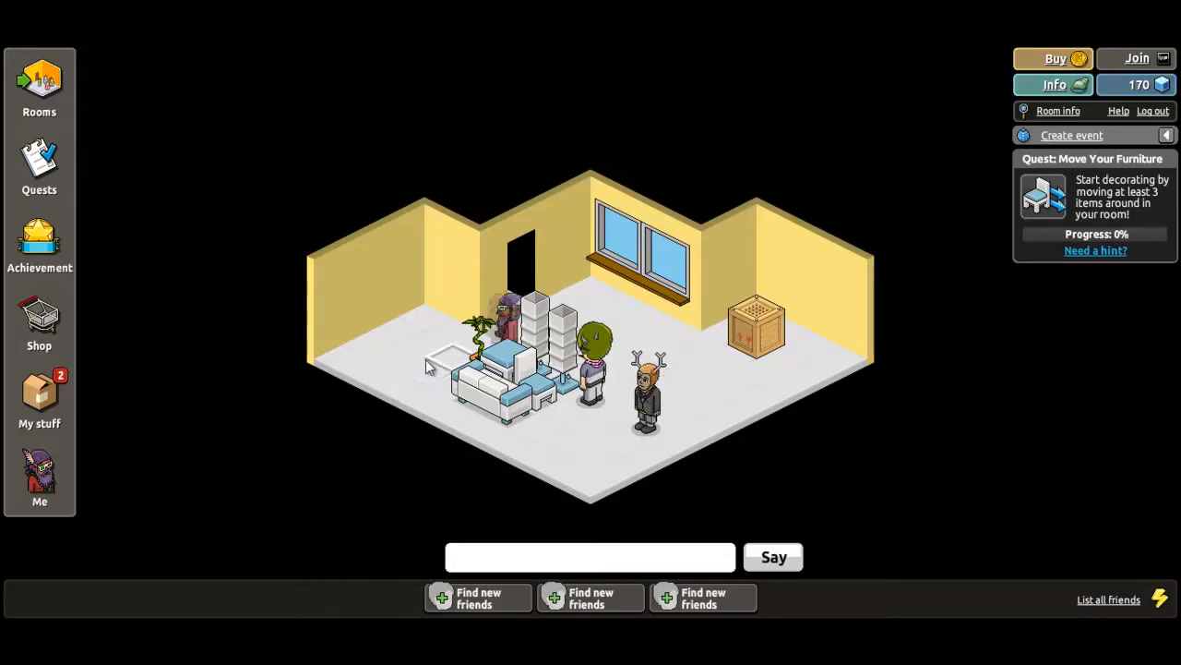
{"action": "left_click", "coordinate": [590, 453]}
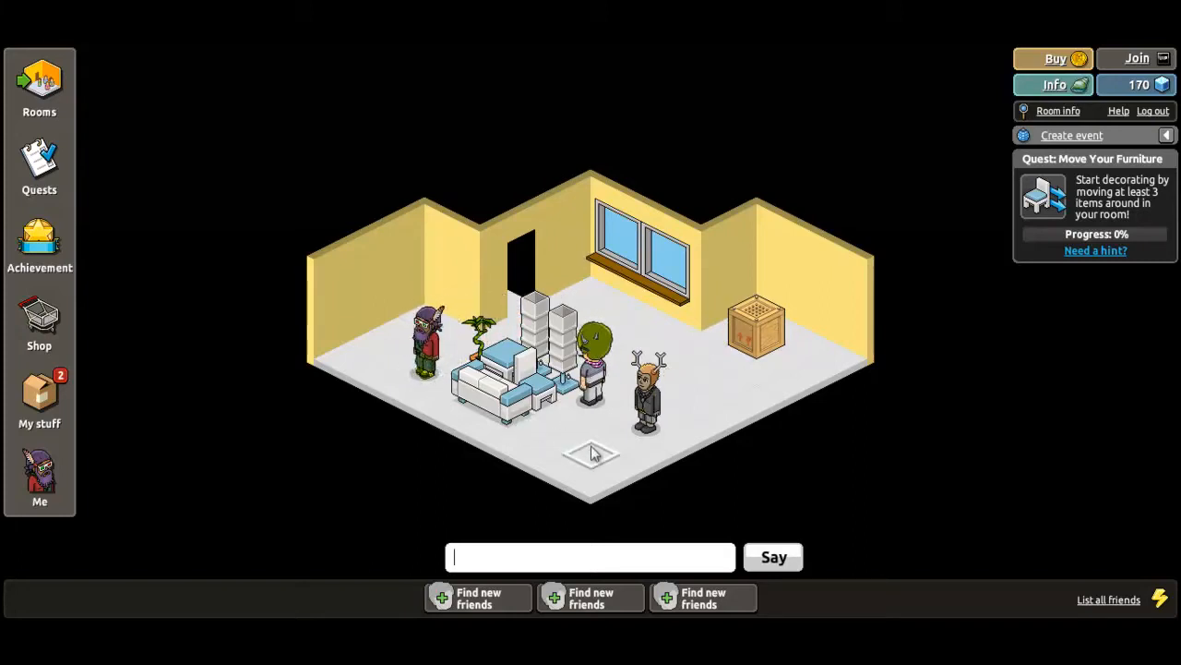
{"action": "left_click", "coordinate": [591, 443]}
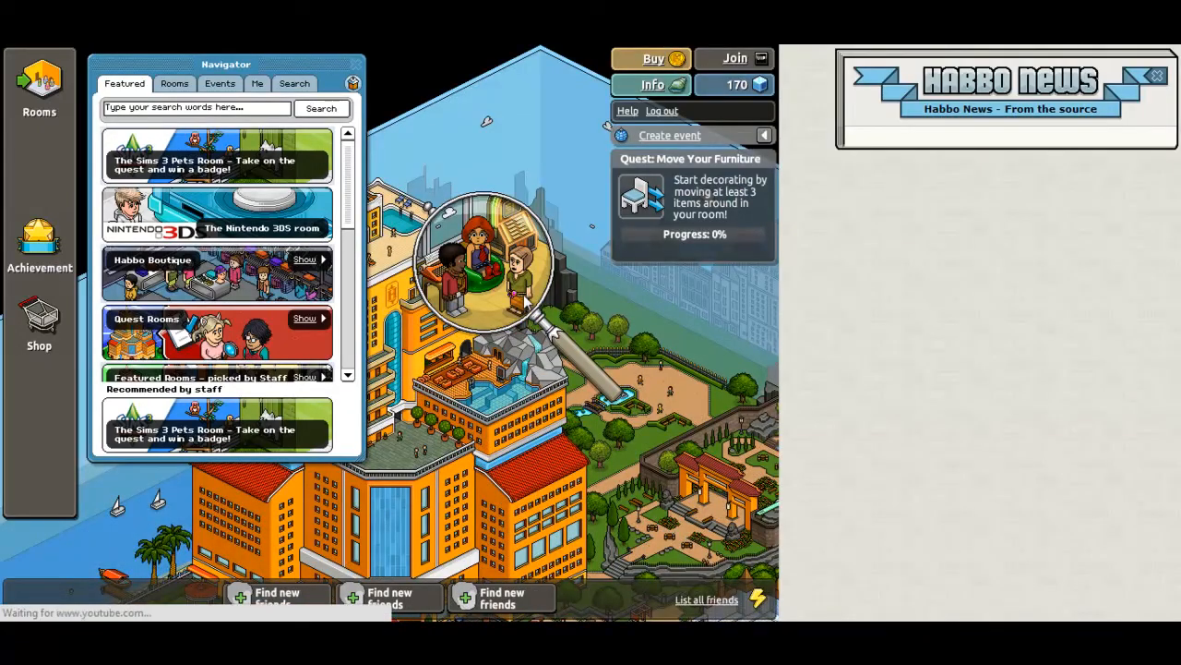
{"action": "mouse_move", "coordinate": [457, 378]}
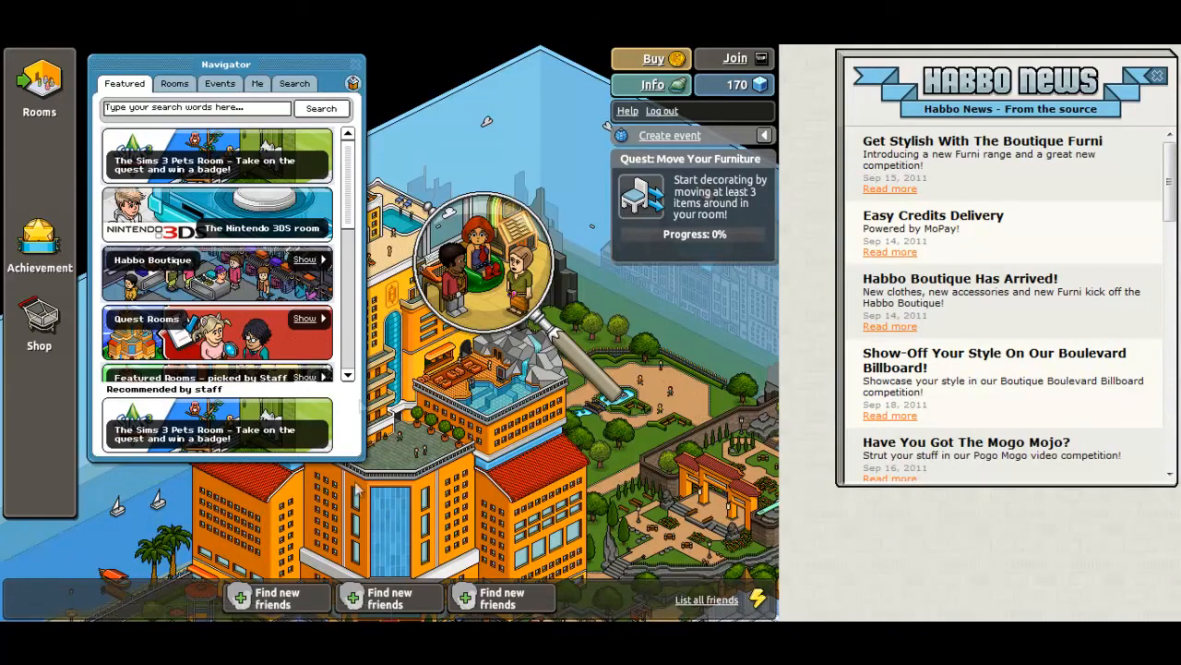
{"action": "mouse_move", "coordinate": [38, 93]}
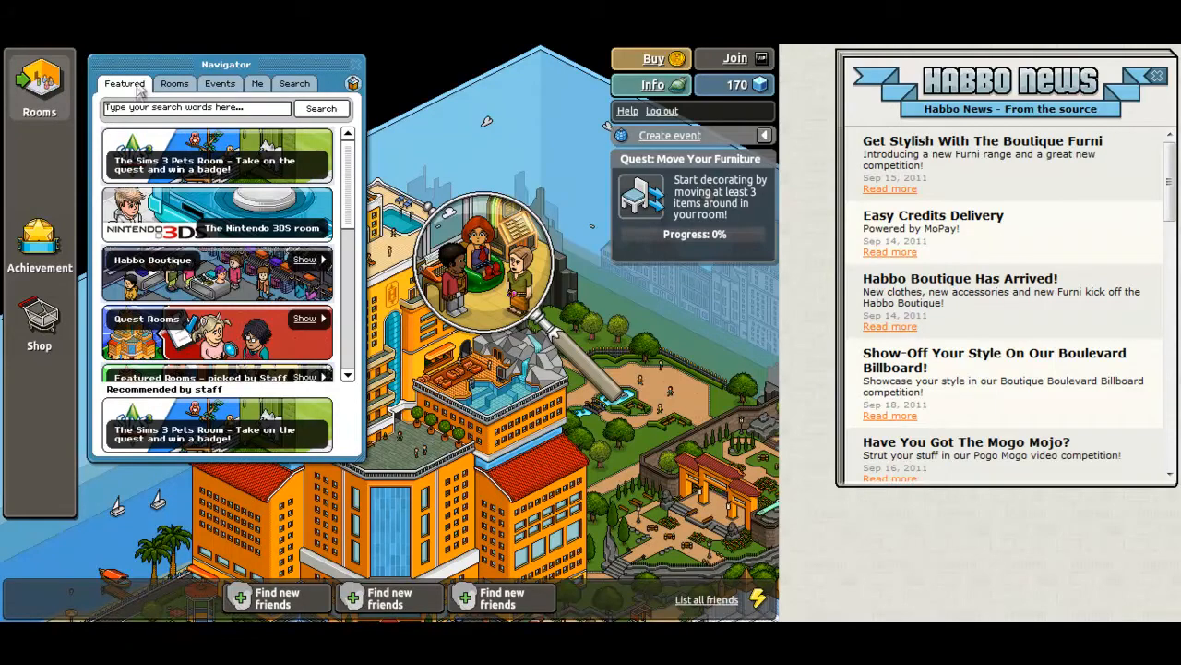
Hide the room navigator, then reopen it beside the Habbo News panel.
{"action": "left_click", "coordinate": [354, 83]}
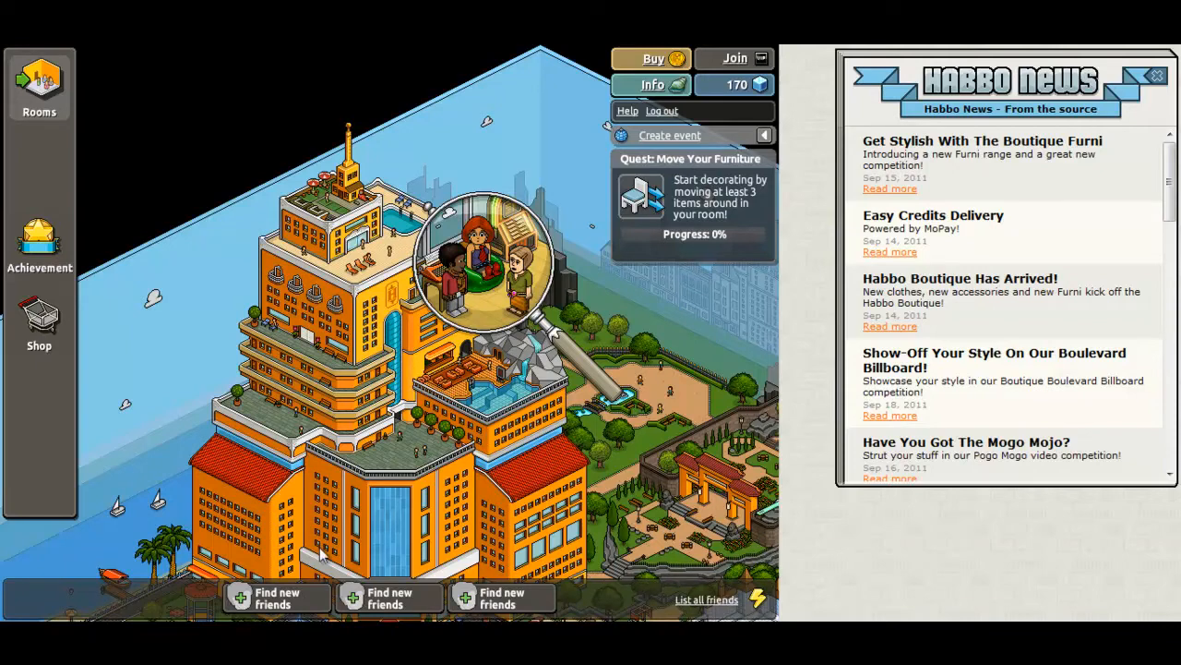
{"action": "left_click", "coordinate": [38, 85]}
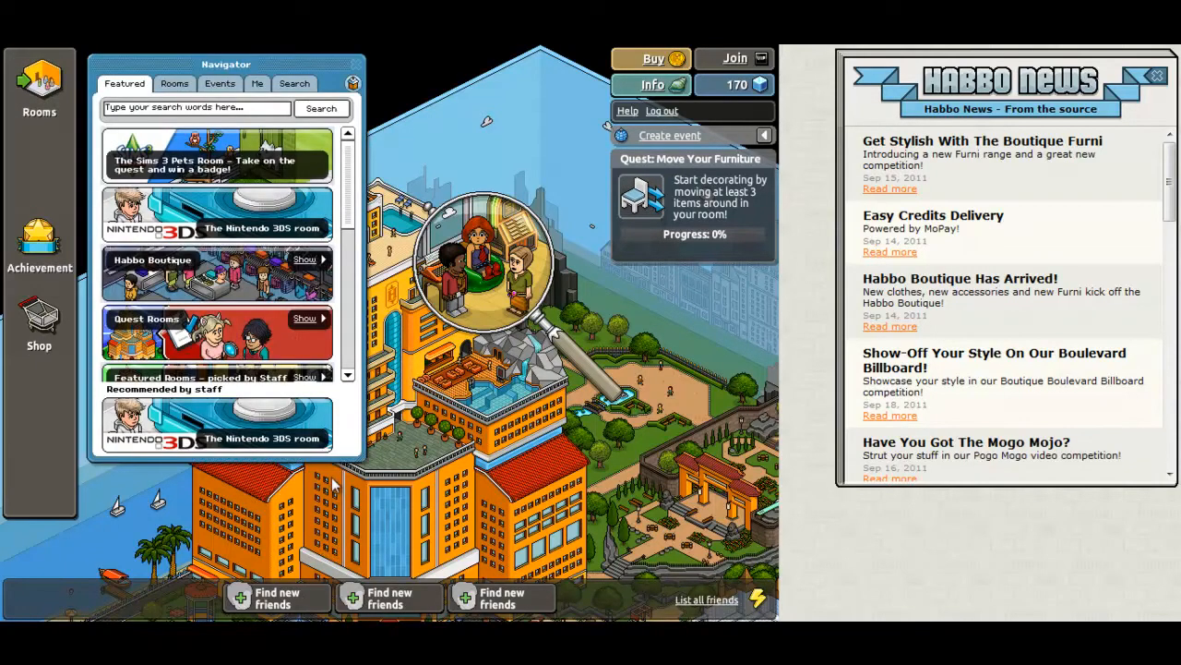
{"action": "mouse_move", "coordinate": [231, 111]}
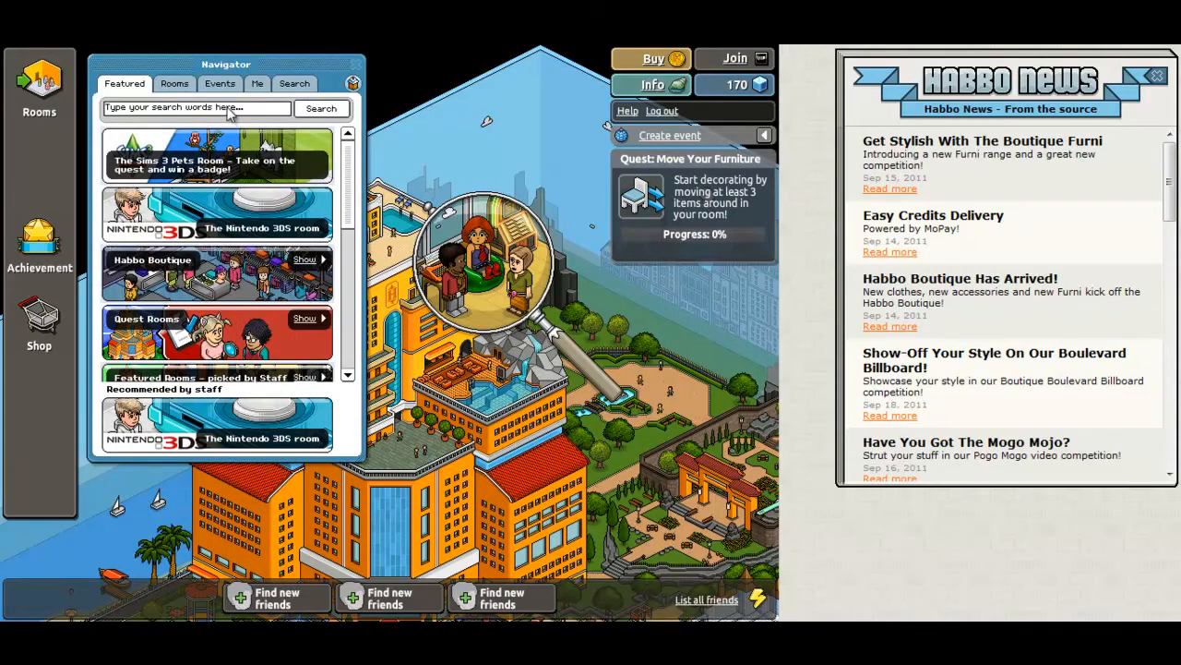
Browse the Rooms with most visitors list, typing 'sau5' in the navigator.
{"action": "left_click", "coordinate": [175, 83]}
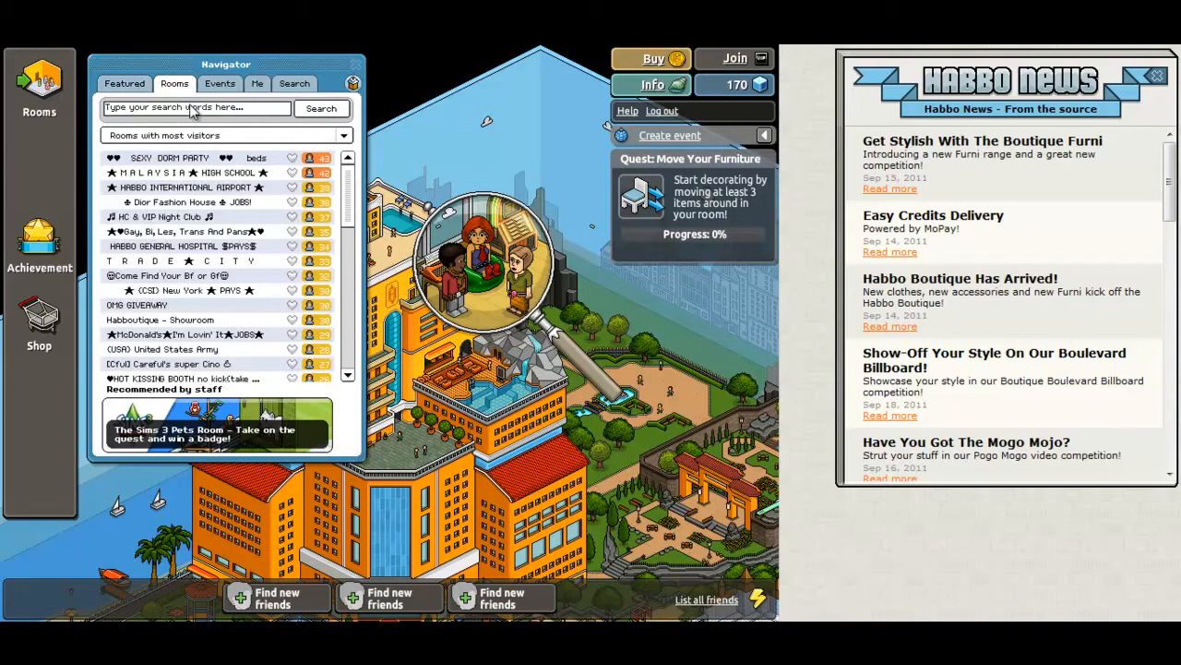
{"action": "type", "text": "sau5"}
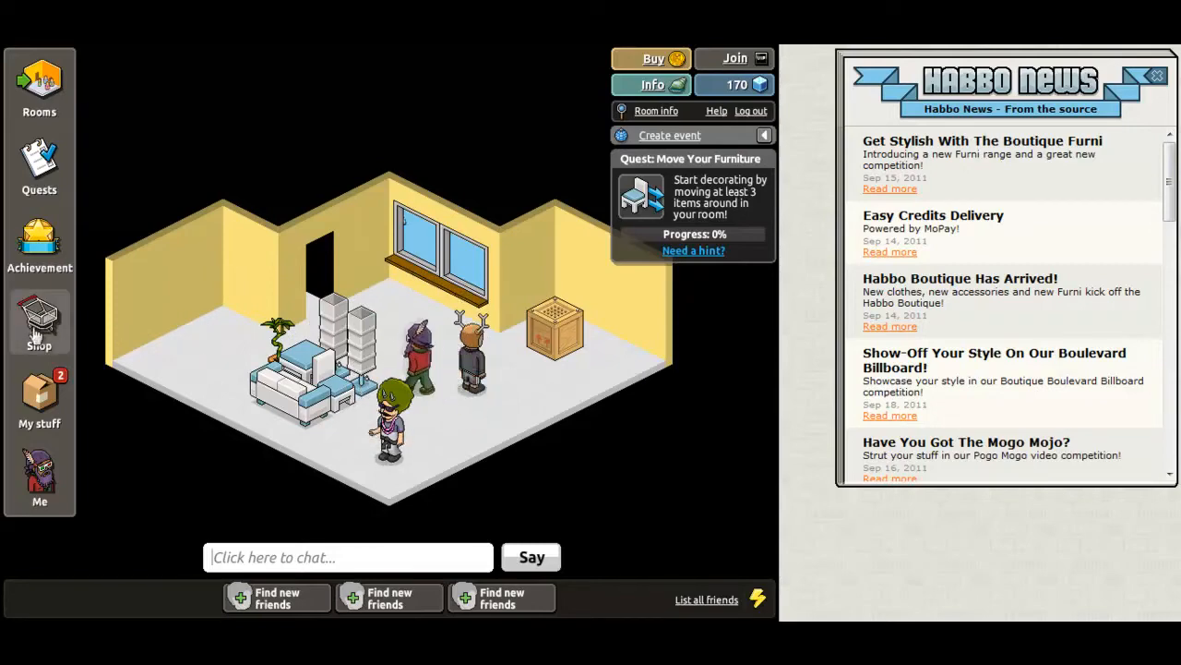
View the furniture shop, then walk the avatar across the room toward the sofa.
{"action": "left_click", "coordinate": [39, 323]}
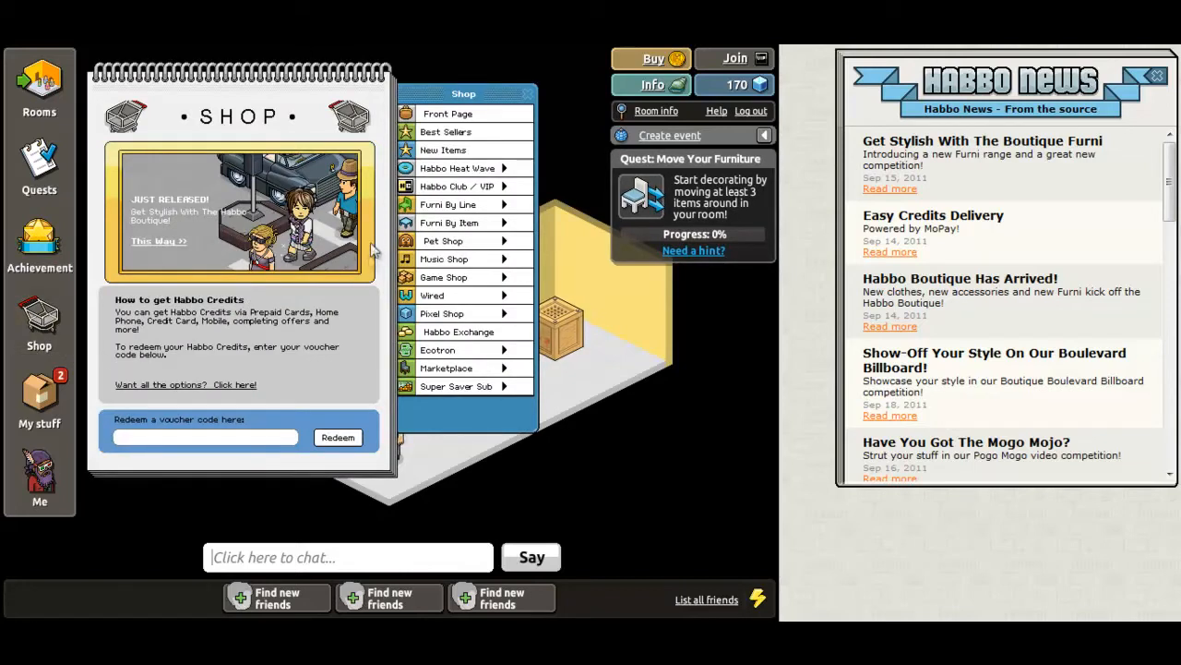
{"action": "mouse_move", "coordinate": [415, 294]}
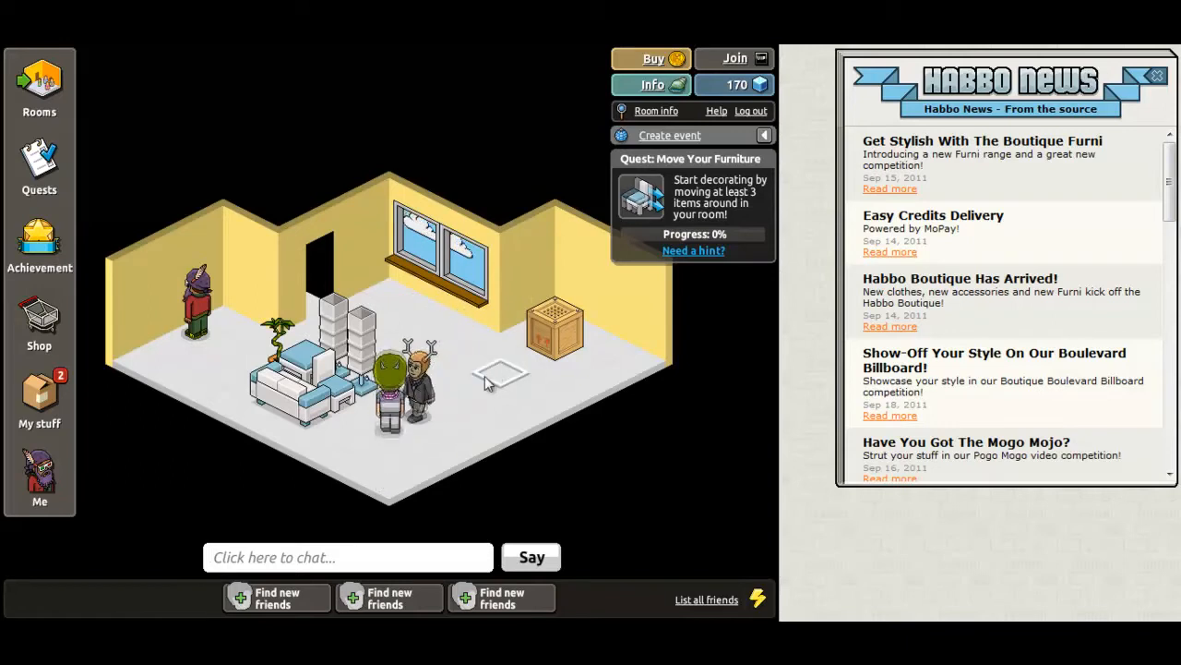
{"action": "left_click", "coordinate": [388, 461]}
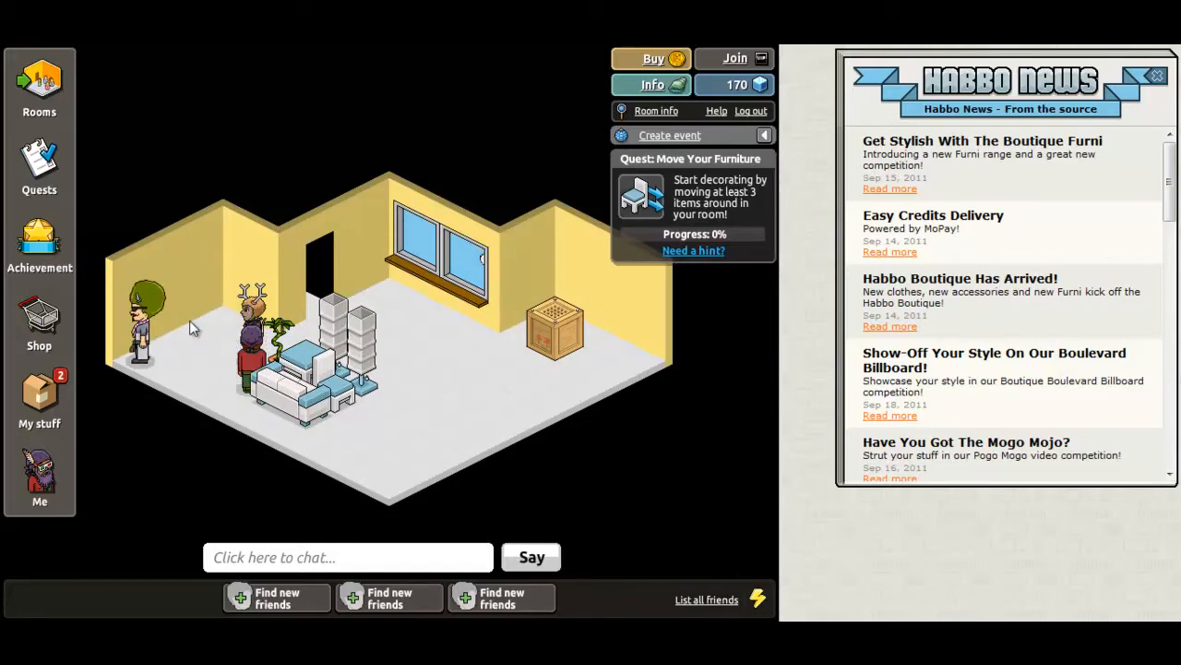
Walk to the sofa and sit beside the other avatar, unlocking Room Host III.
{"action": "left_click", "coordinate": [447, 402]}
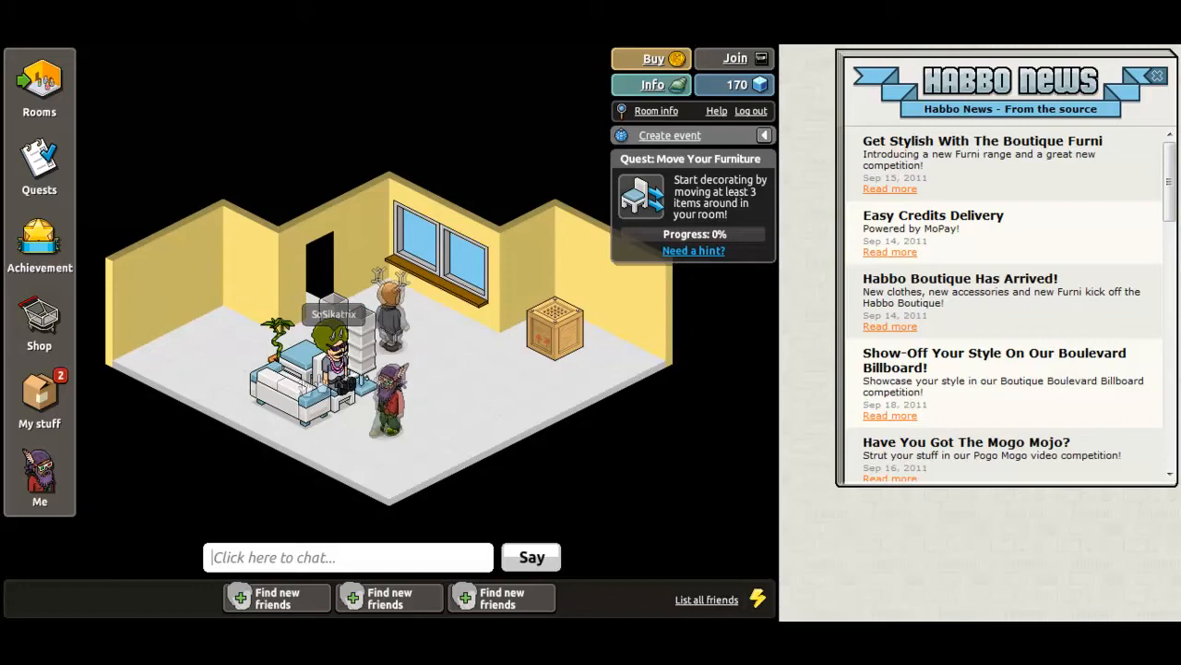
{"action": "left_click", "coordinate": [304, 379]}
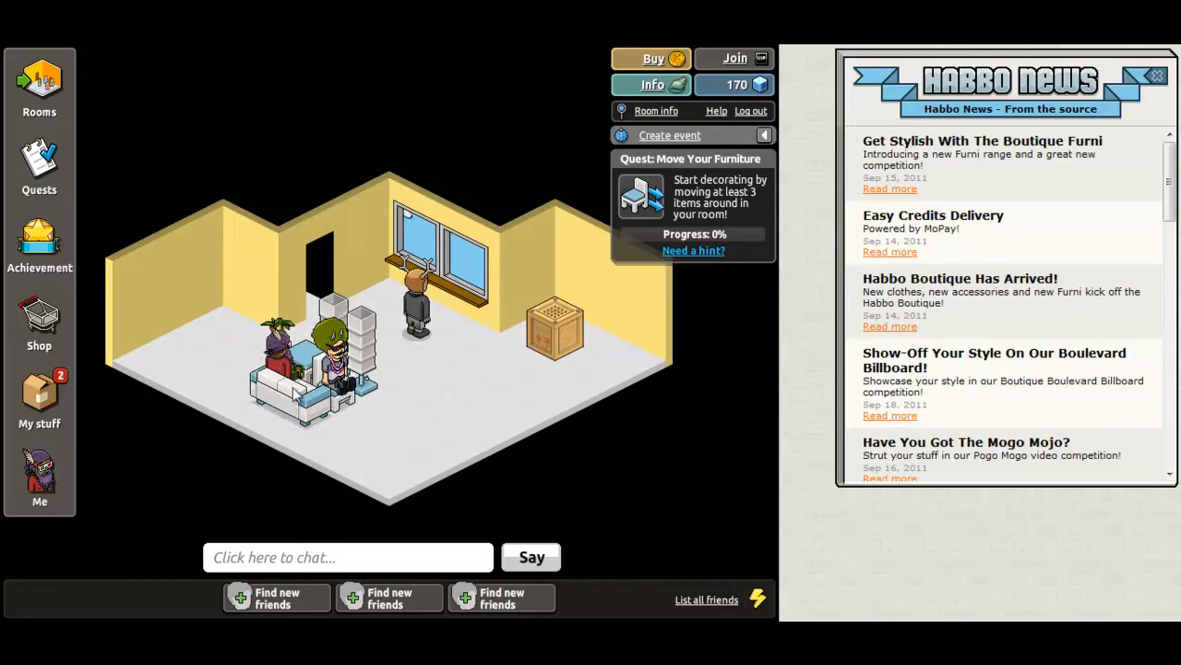
{"action": "left_click", "coordinate": [392, 487]}
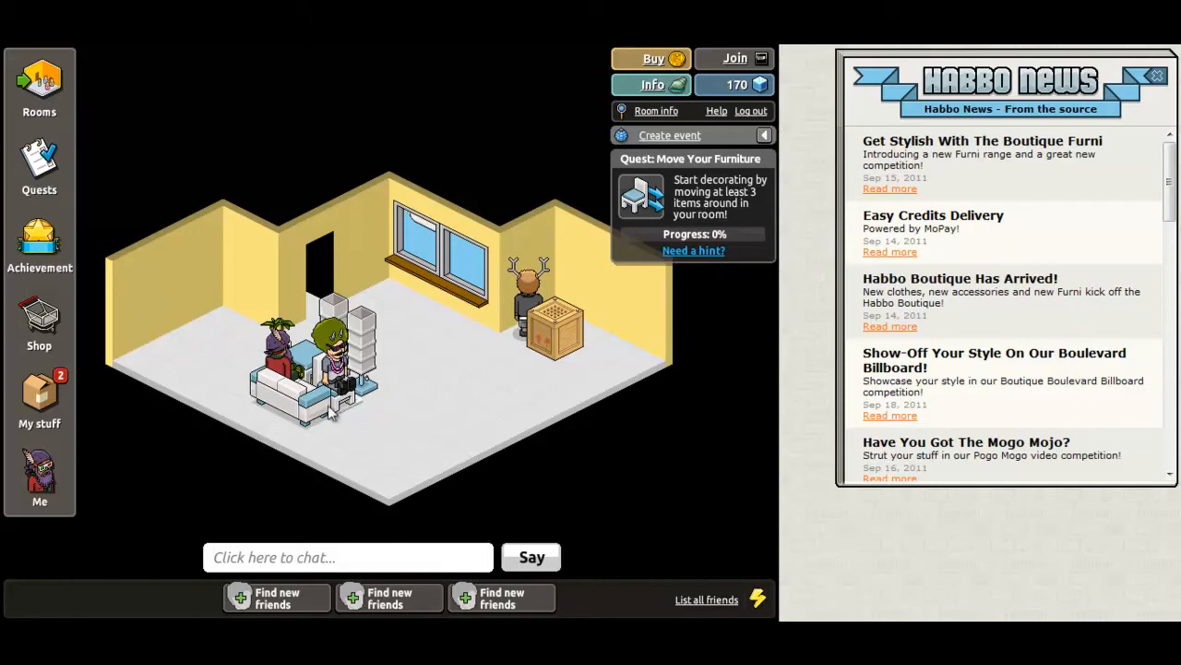
{"action": "left_click", "coordinate": [348, 557]}
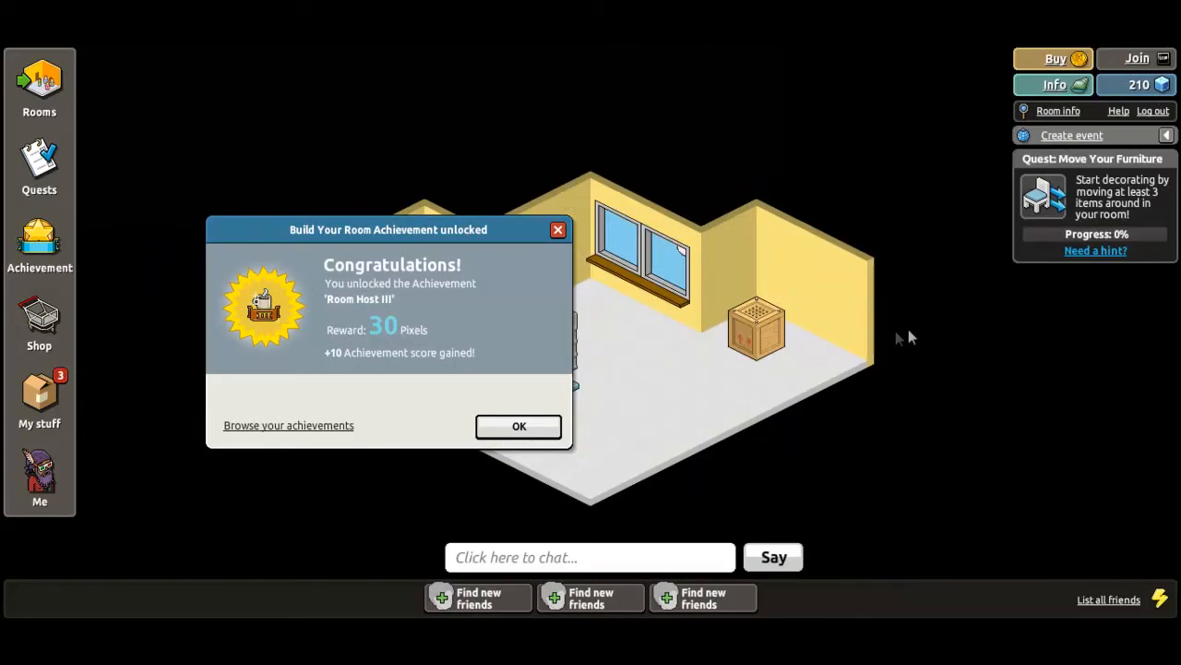
Dismiss the achievement popup and walk the avatar to the window, then before the sofa.
{"action": "left_click", "coordinate": [518, 426]}
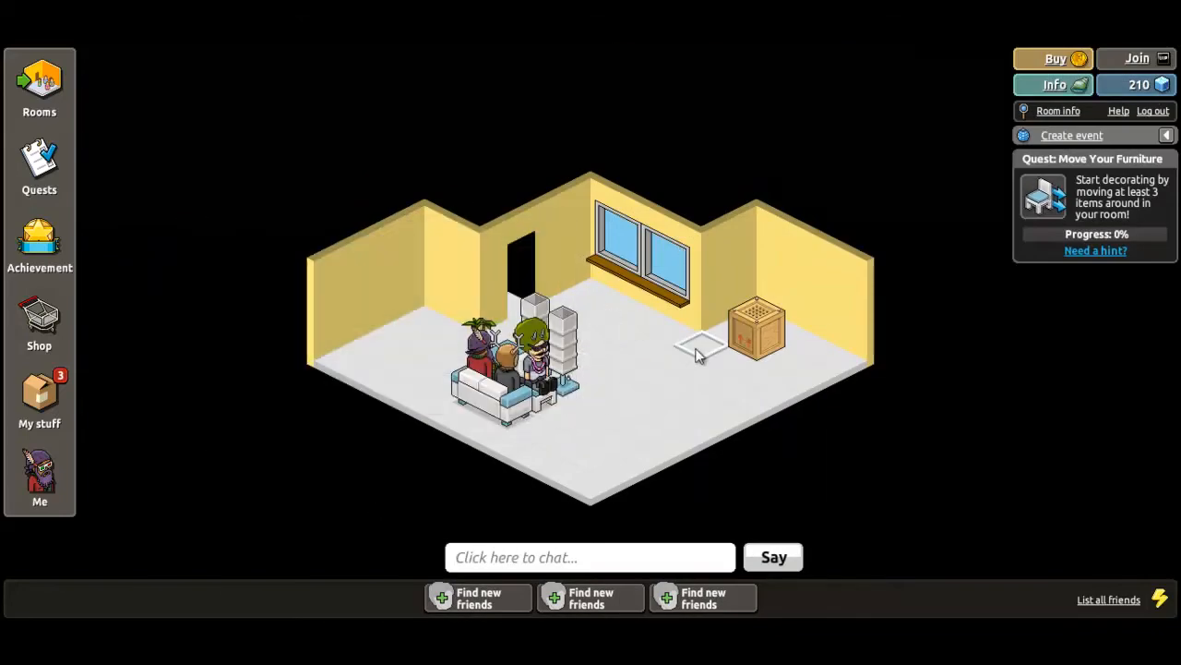
{"action": "left_click", "coordinate": [632, 305]}
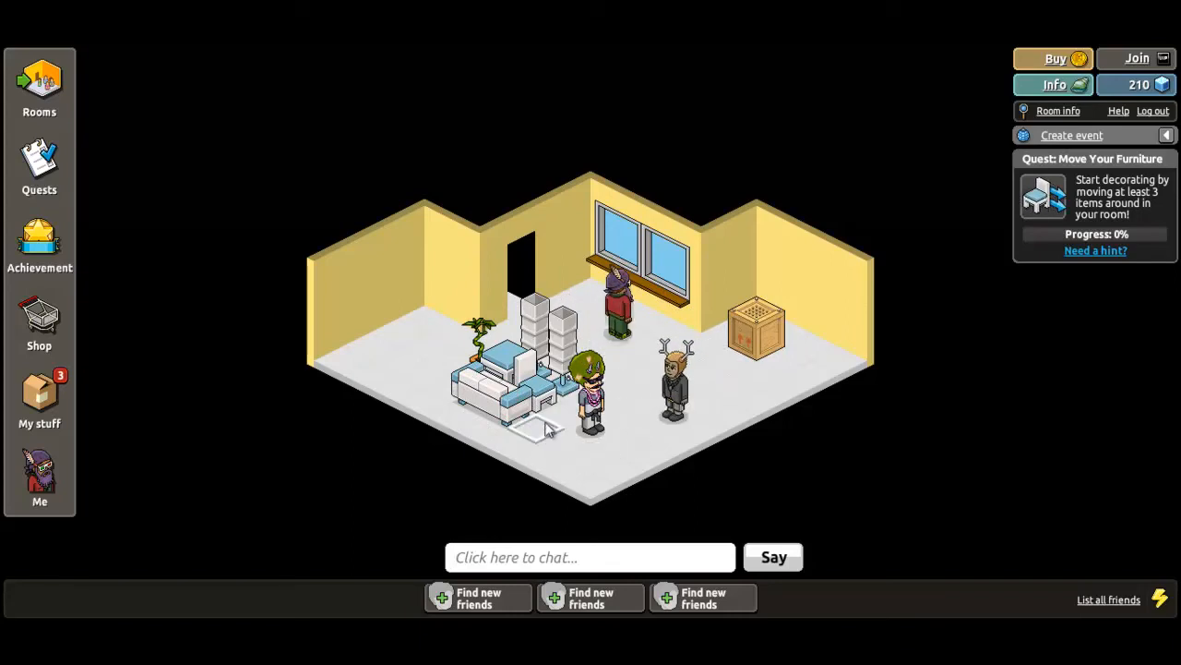
{"action": "left_click", "coordinate": [614, 470]}
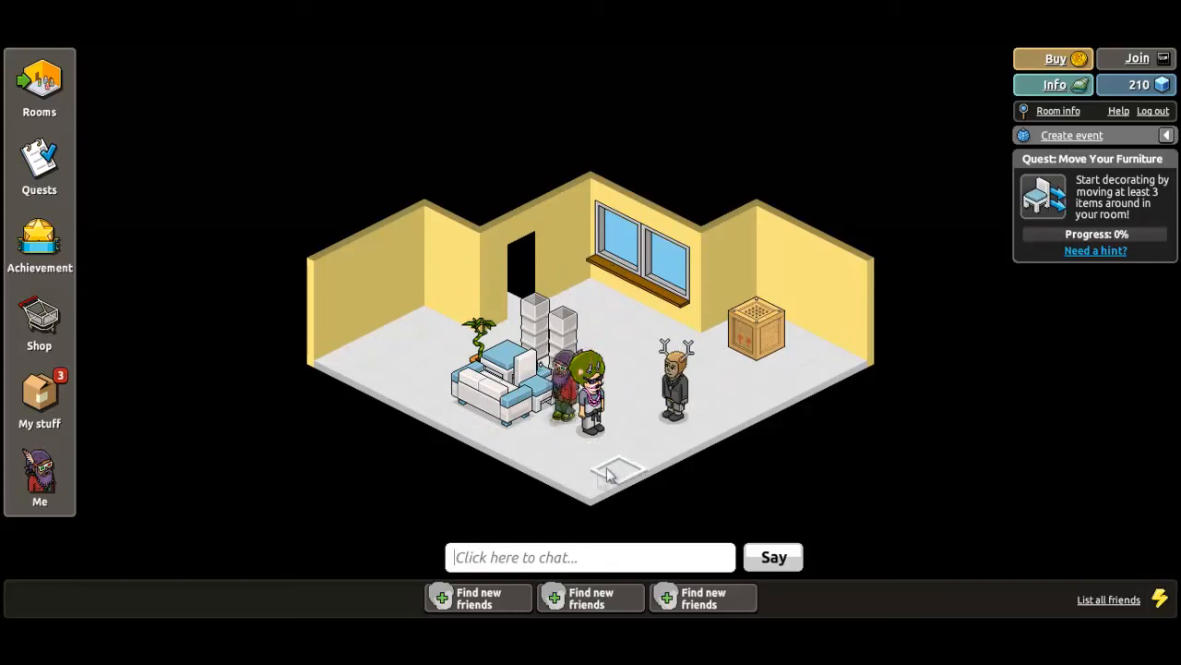